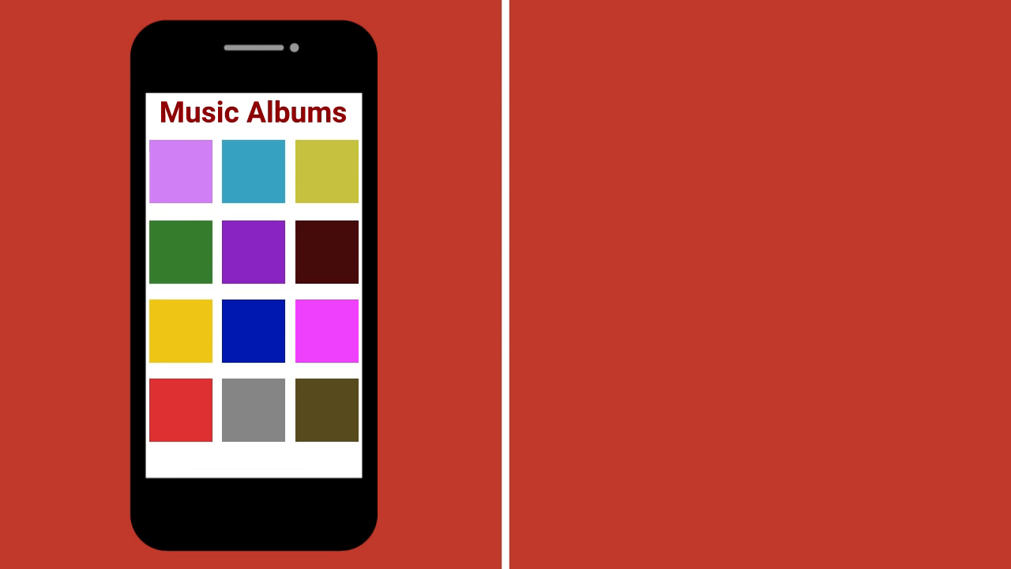
# Tap the purple album tile to launch the music player with album art and playback controls.
pyautogui.click(252, 251)
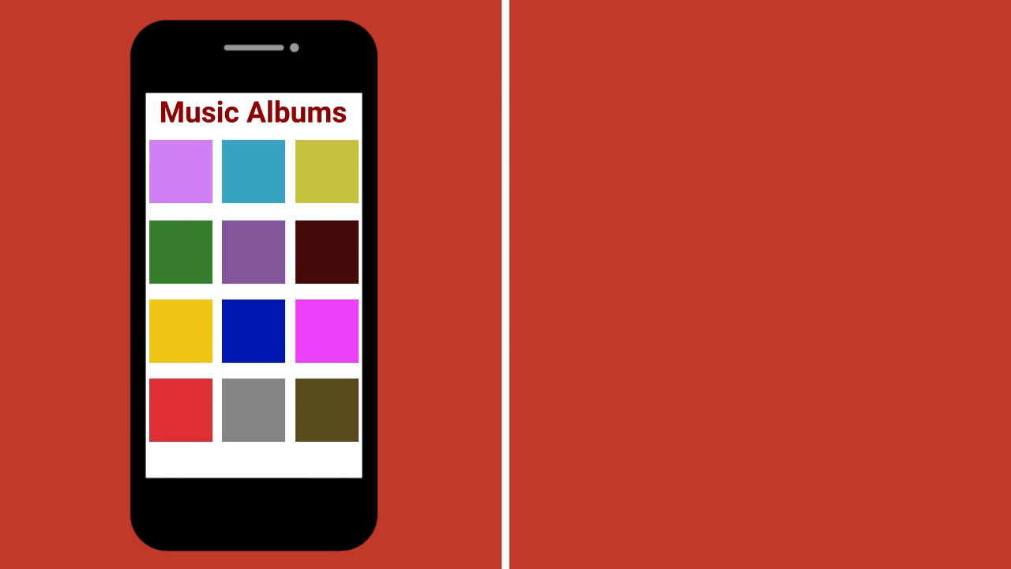
pyautogui.click(252, 252)
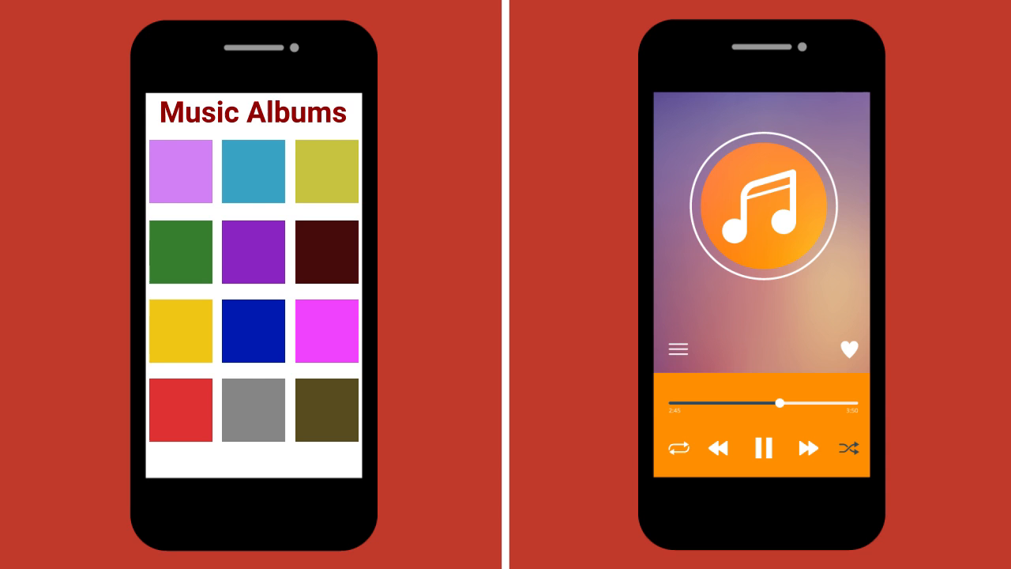